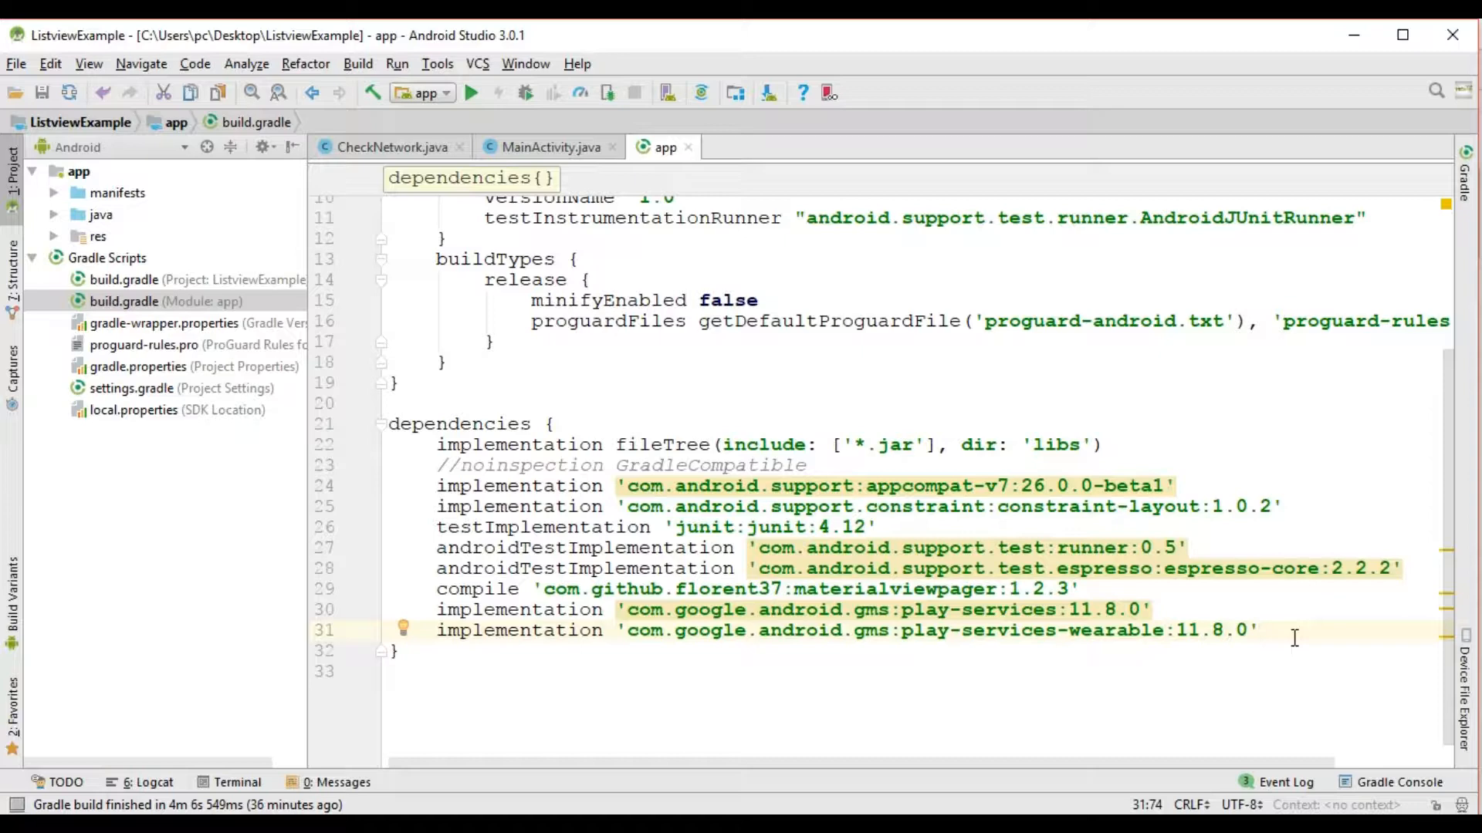
pyautogui.moveTo(760, 43)
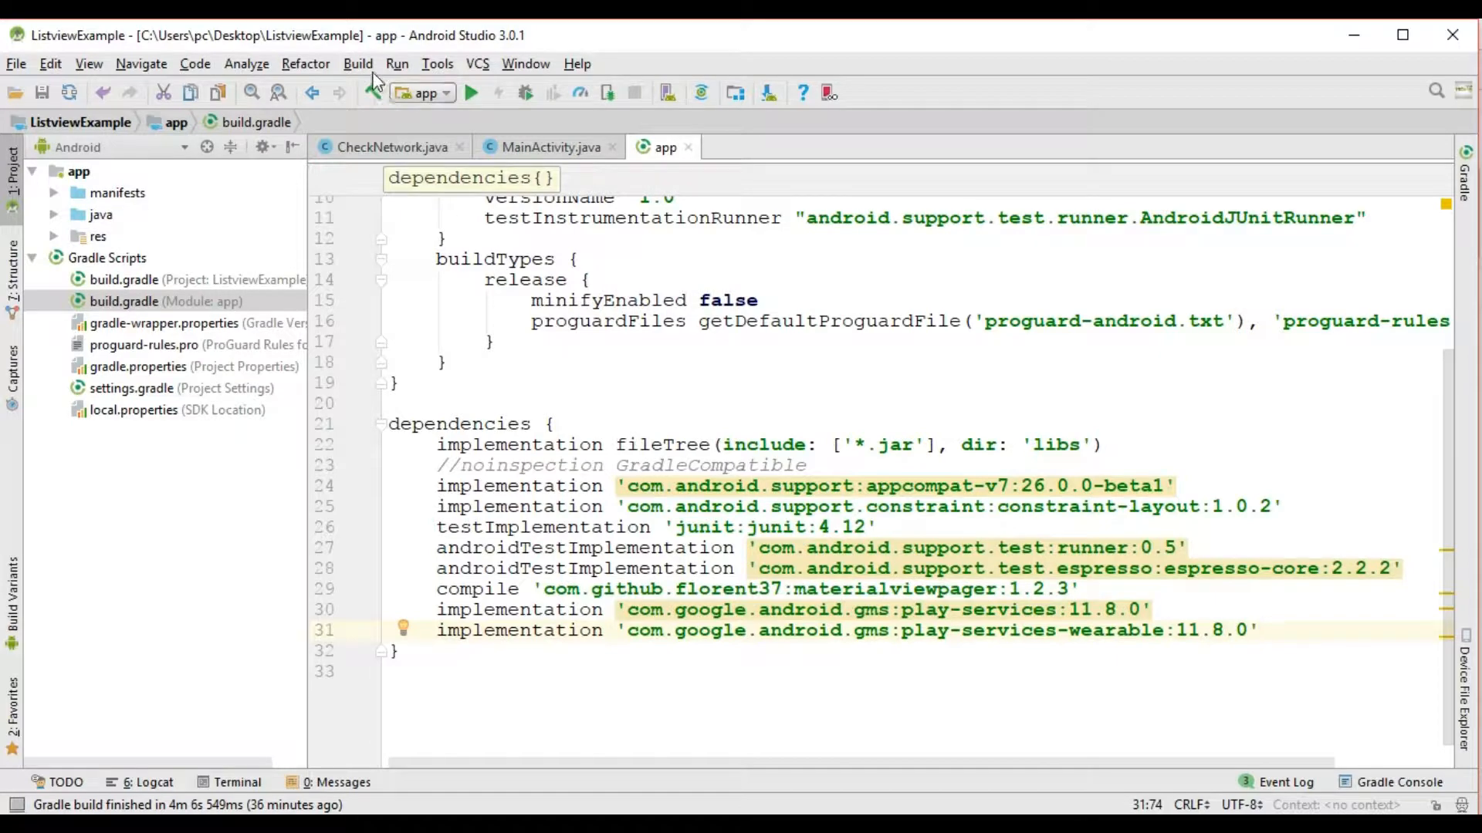
# Open the Build menu to reach Edit Libraries and Dependencies
pyautogui.click(358, 63)
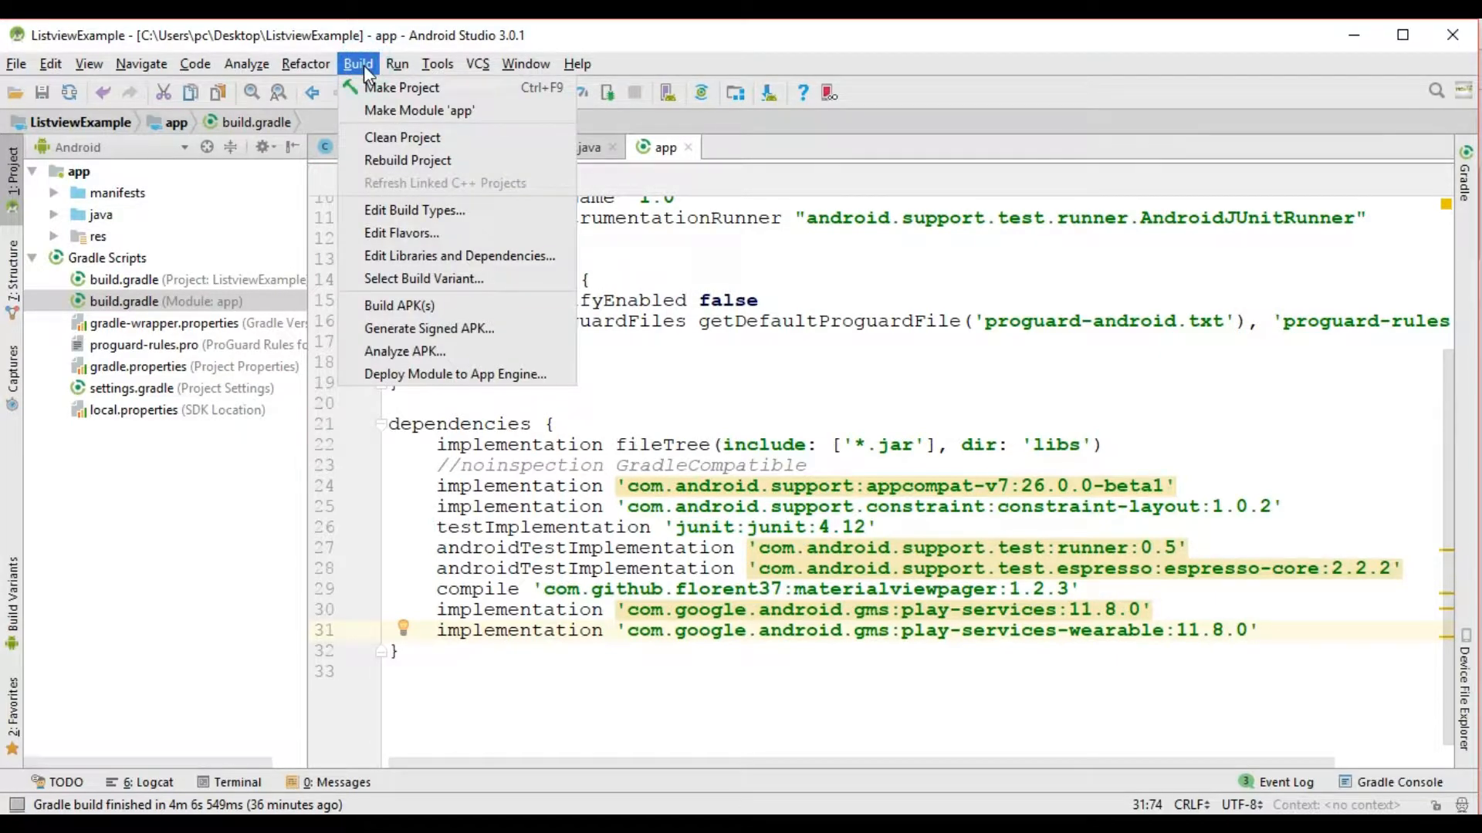
pyautogui.moveTo(458, 255)
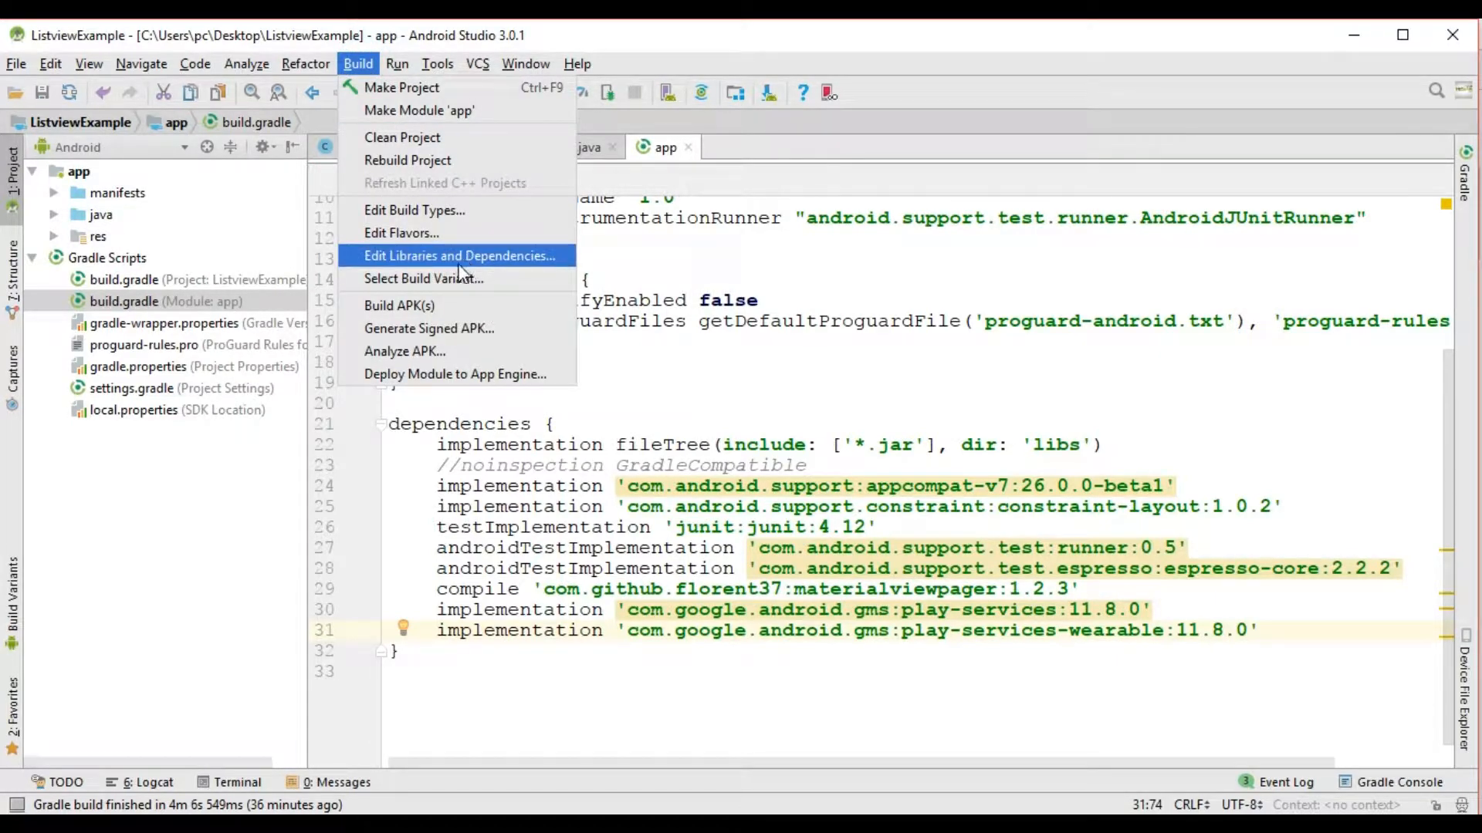
pyautogui.moveTo(500, 264)
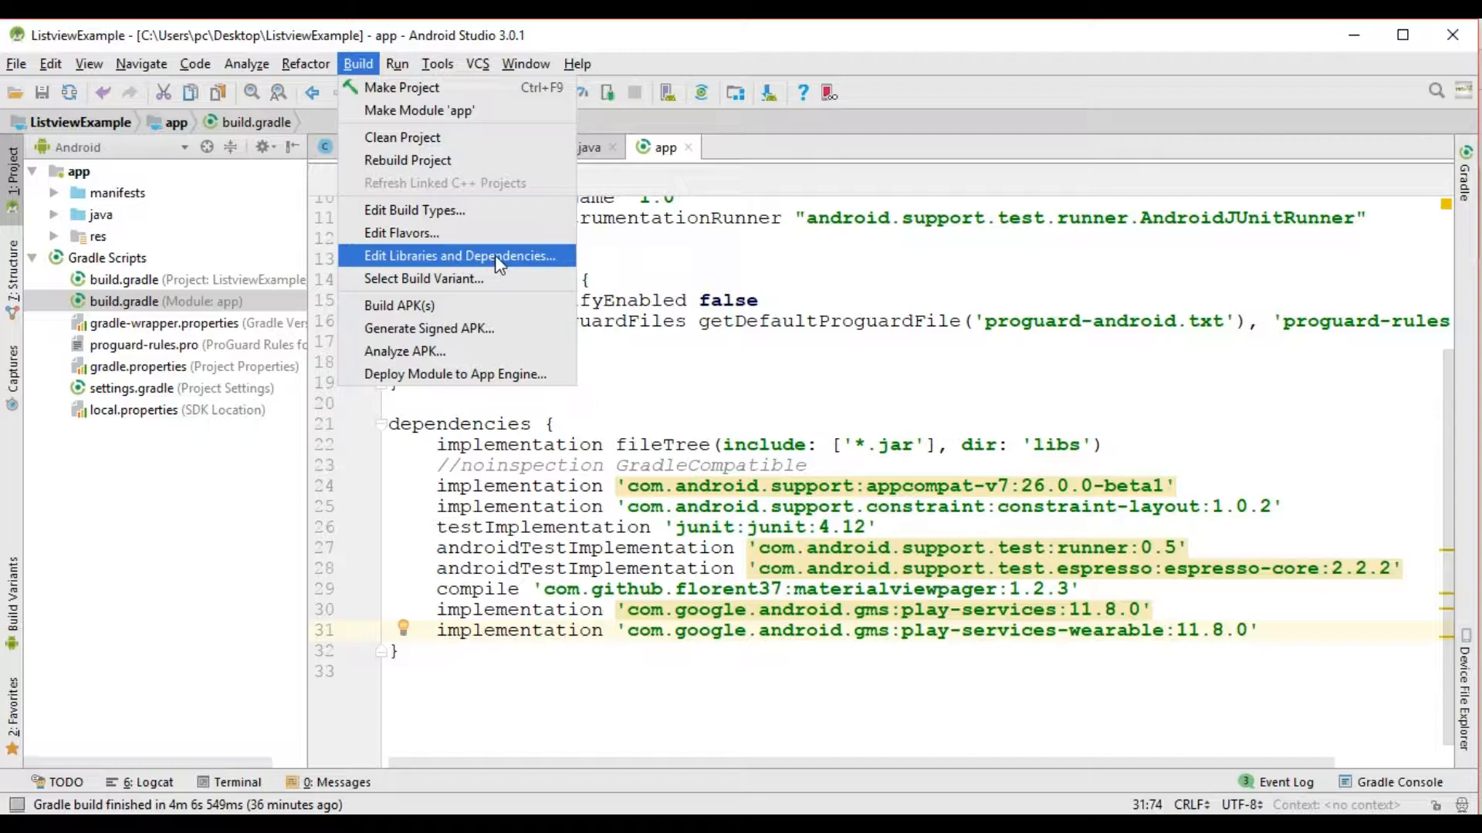
# Open Project Structure, glance at the app module's Properties, then view its Dependencies list
pyautogui.click(461, 255)
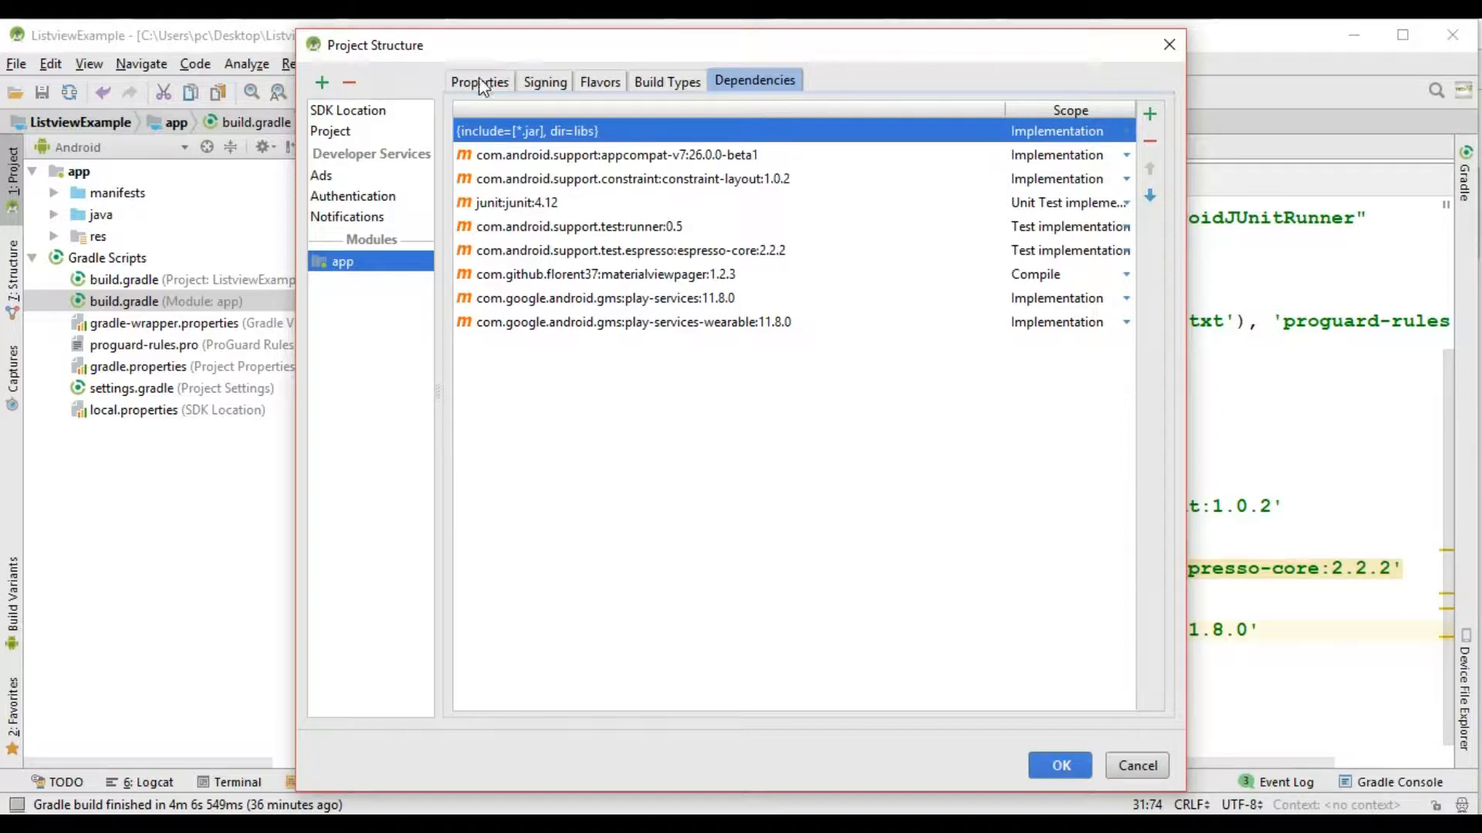
pyautogui.click(480, 81)
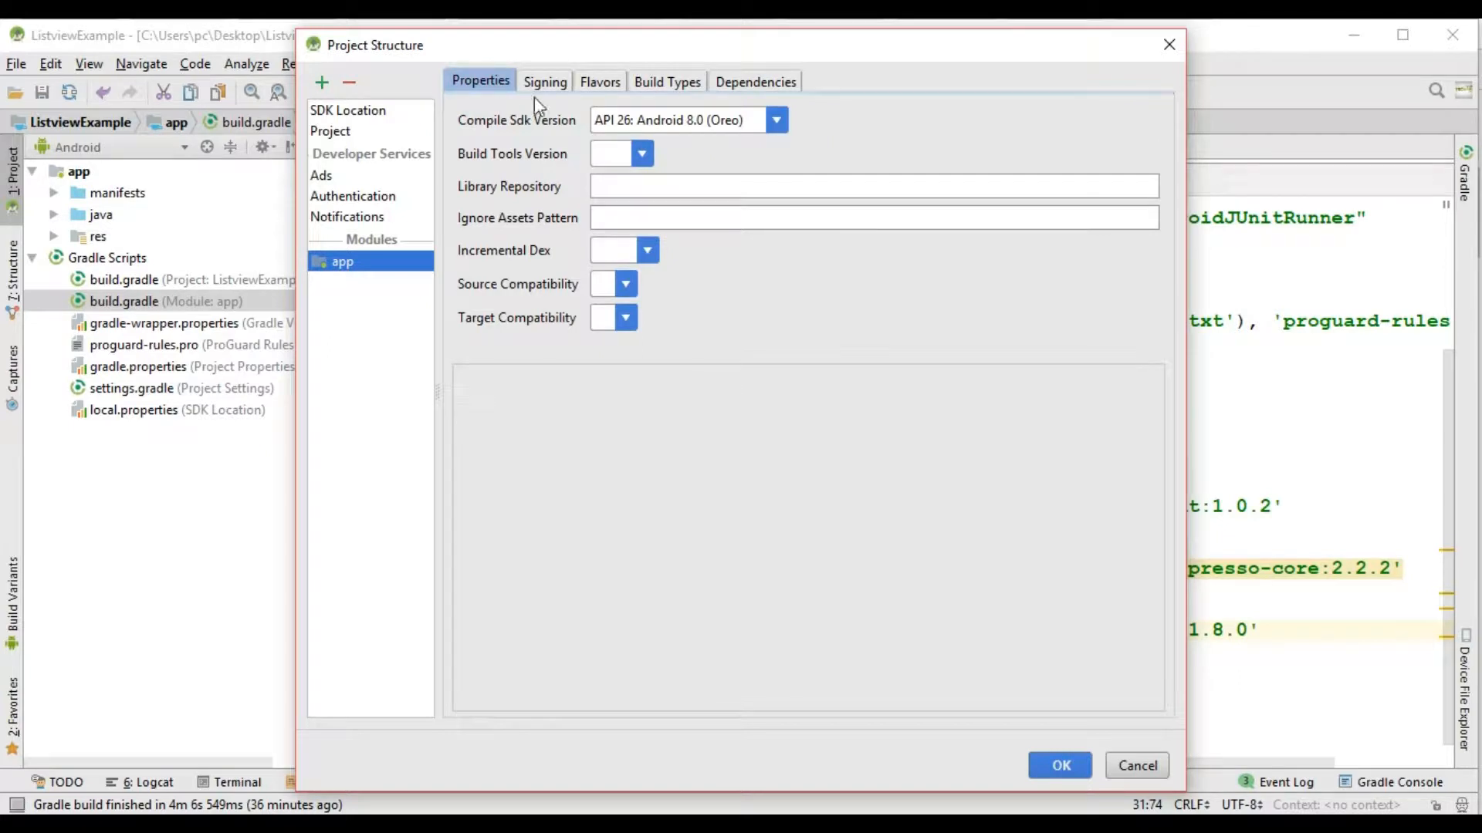
pyautogui.click(755, 81)
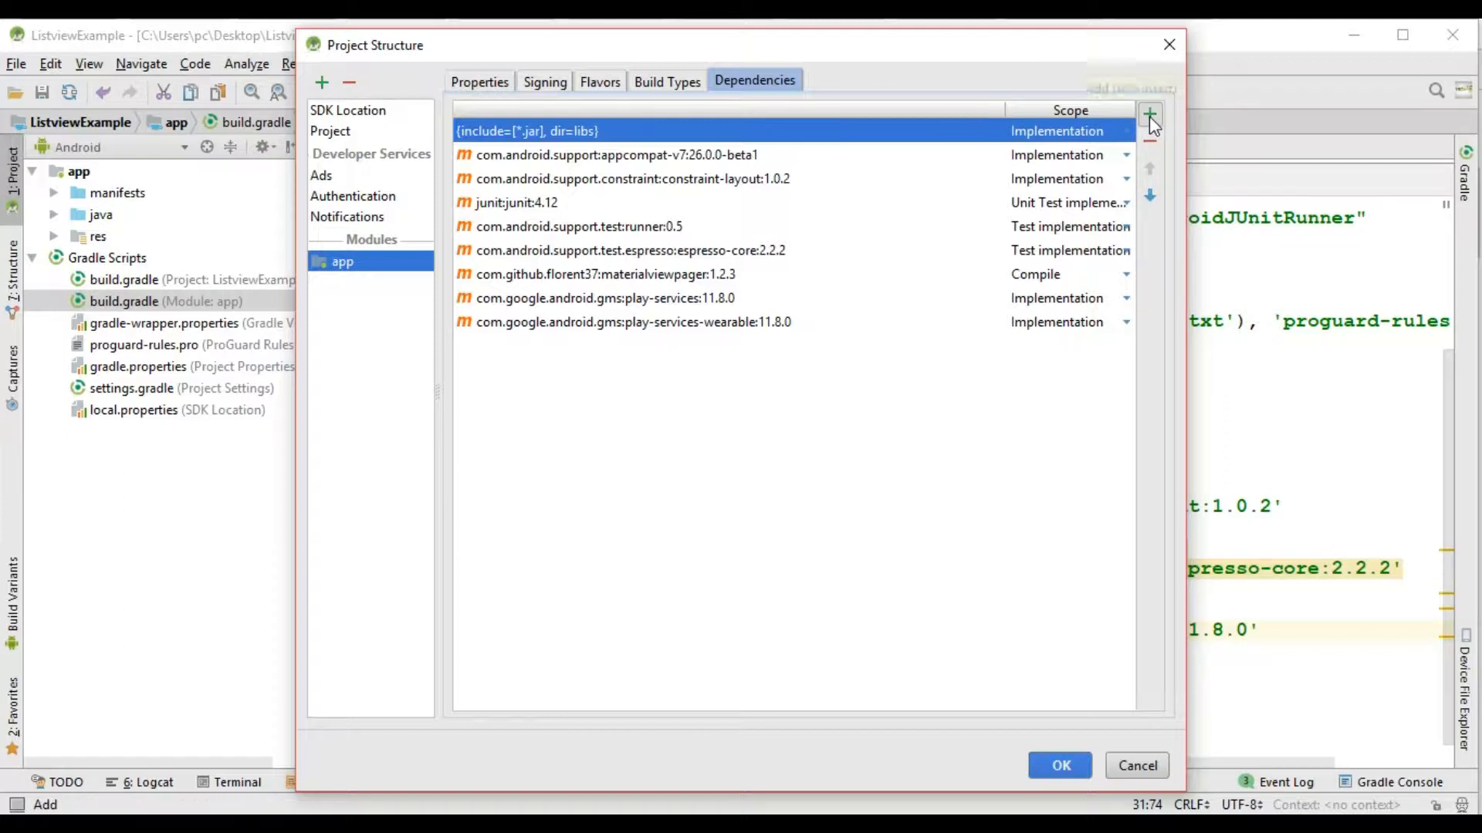
pyautogui.moveTo(1147, 116)
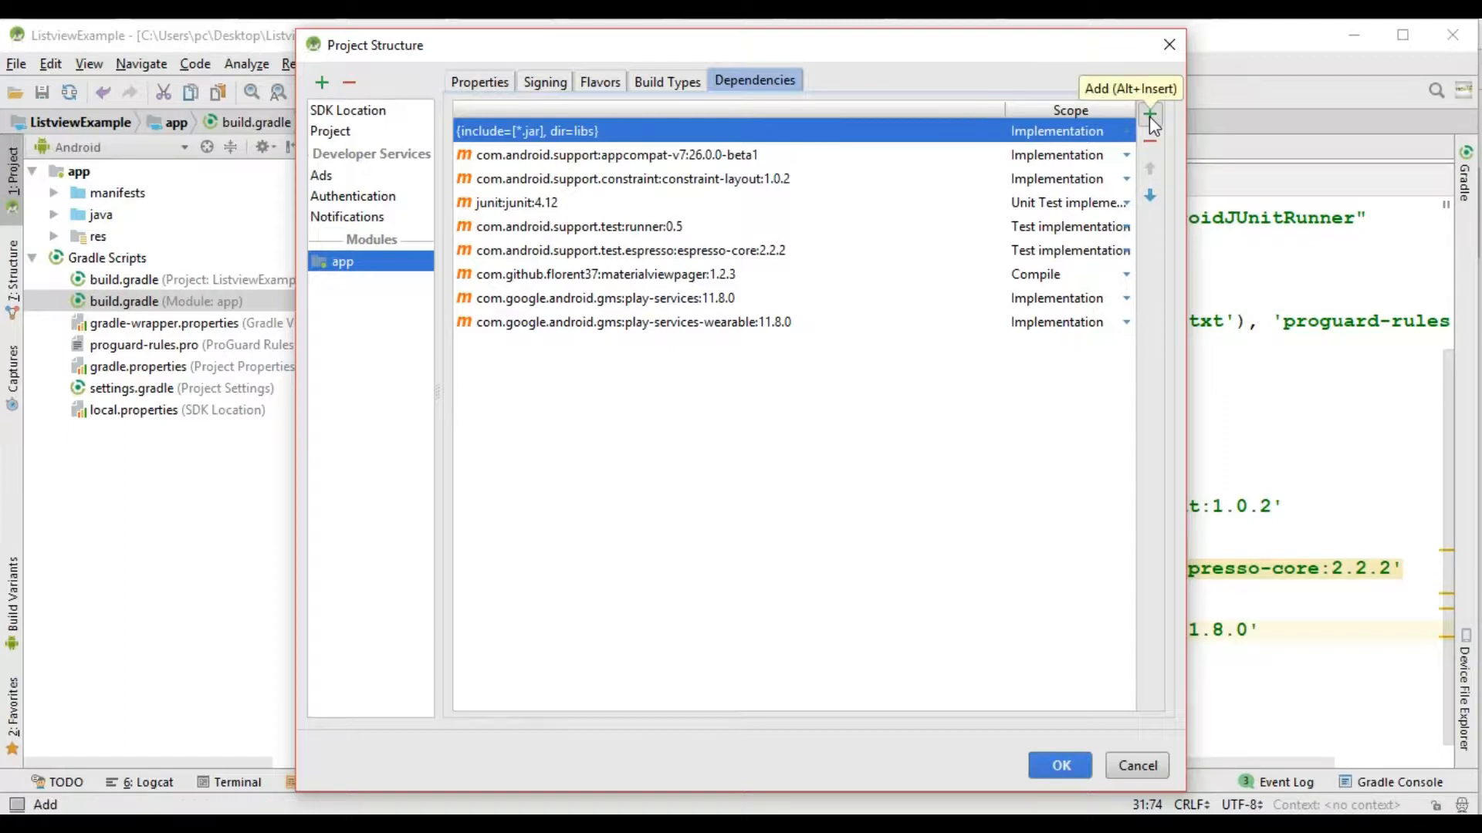
# Add com.google.android.gms:play-services:11.8.0 as a library dependency to the app module
pyautogui.click(1147, 114)
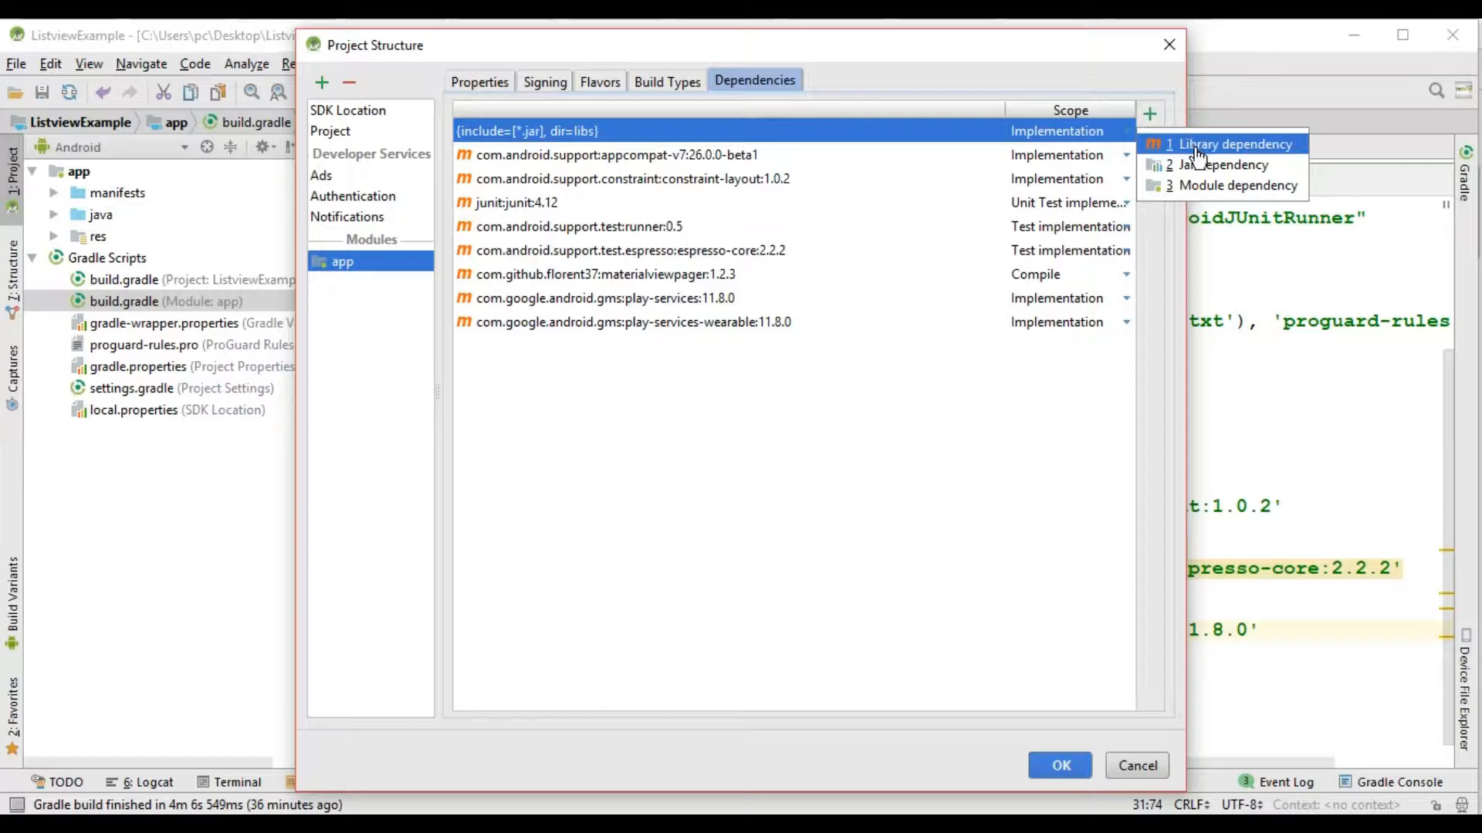
pyautogui.moveTo(1218, 151)
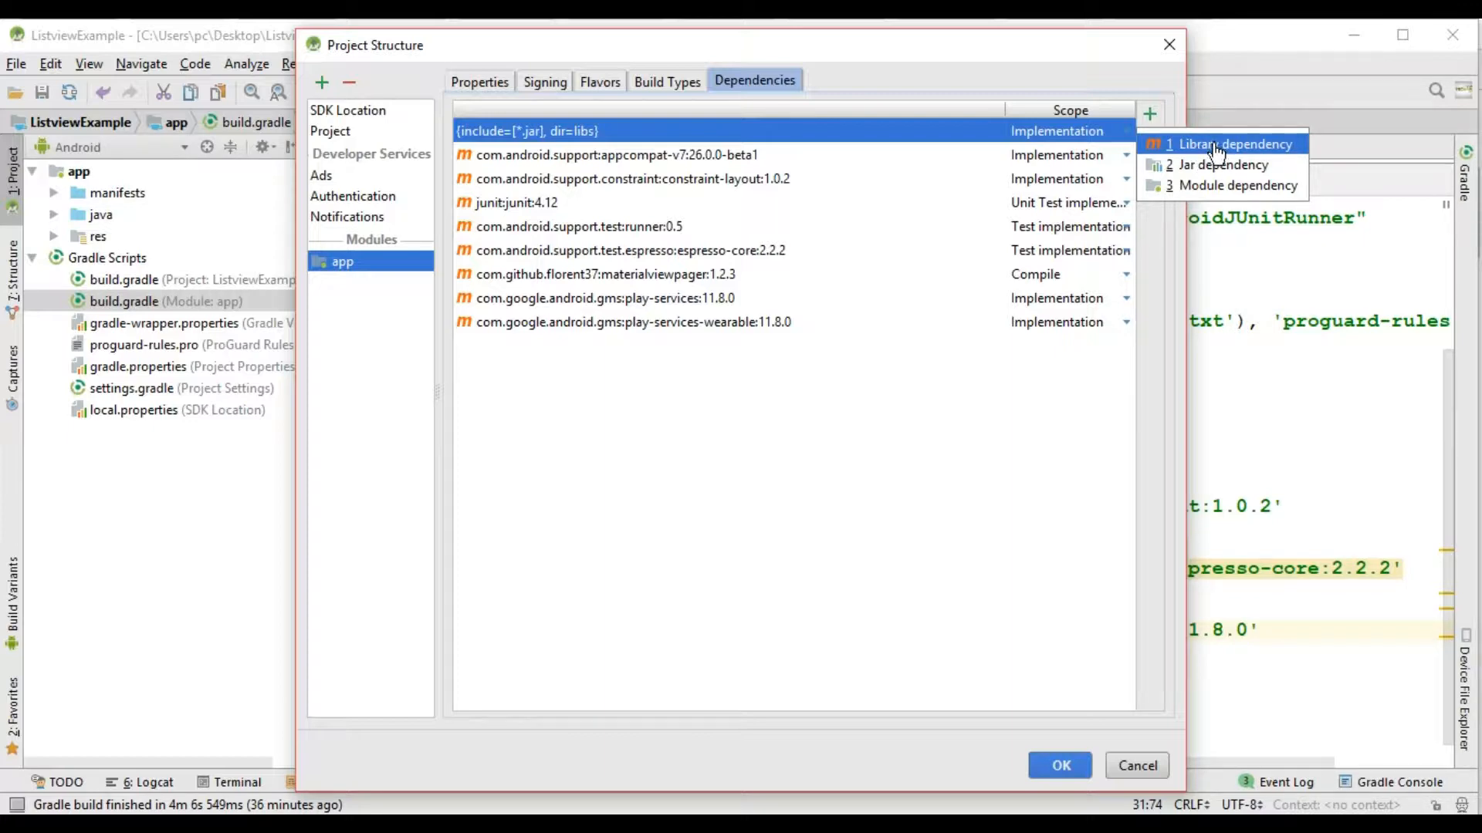
pyautogui.click(1227, 143)
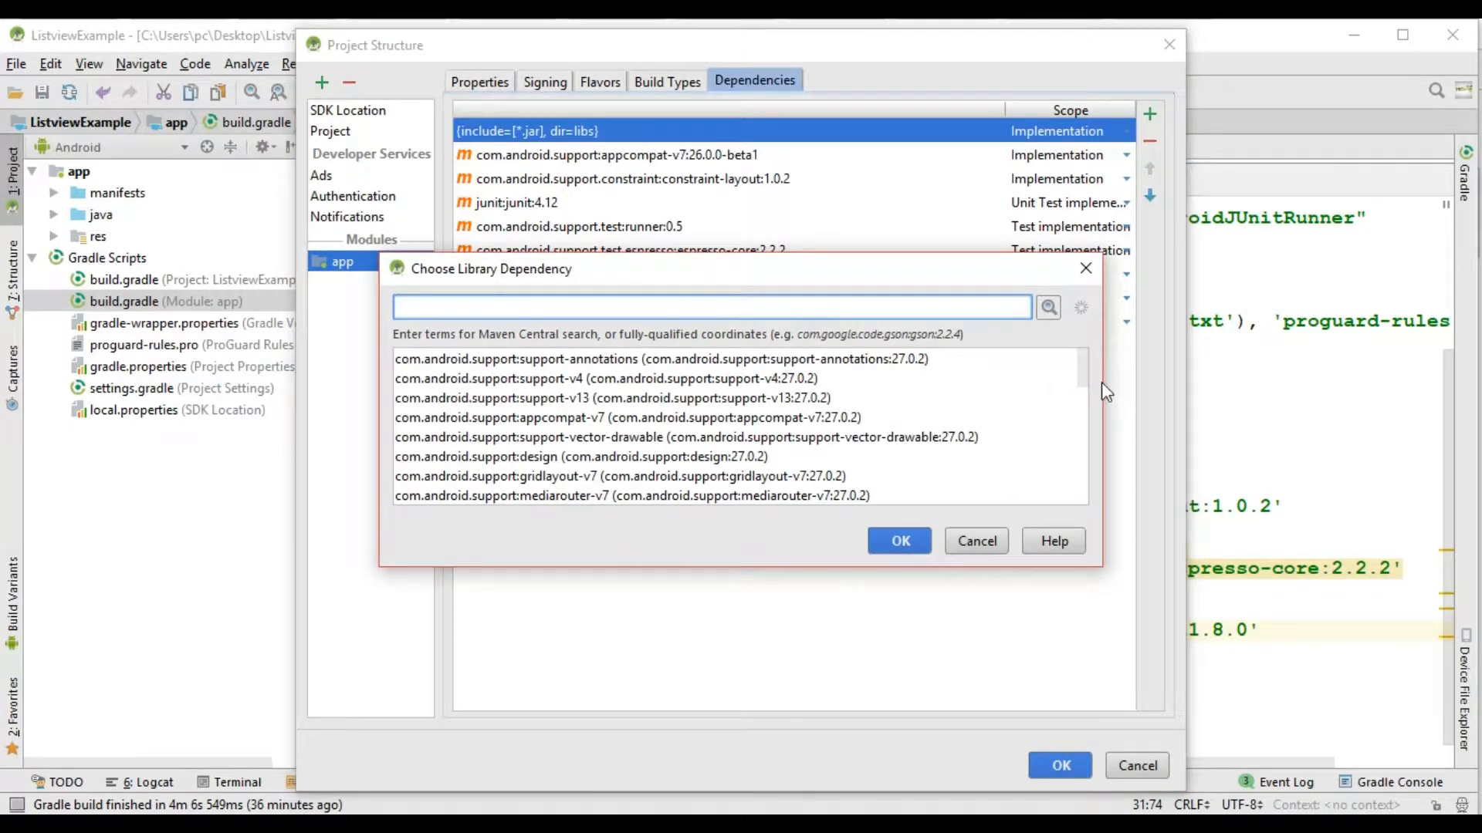
pyautogui.moveTo(1085, 376)
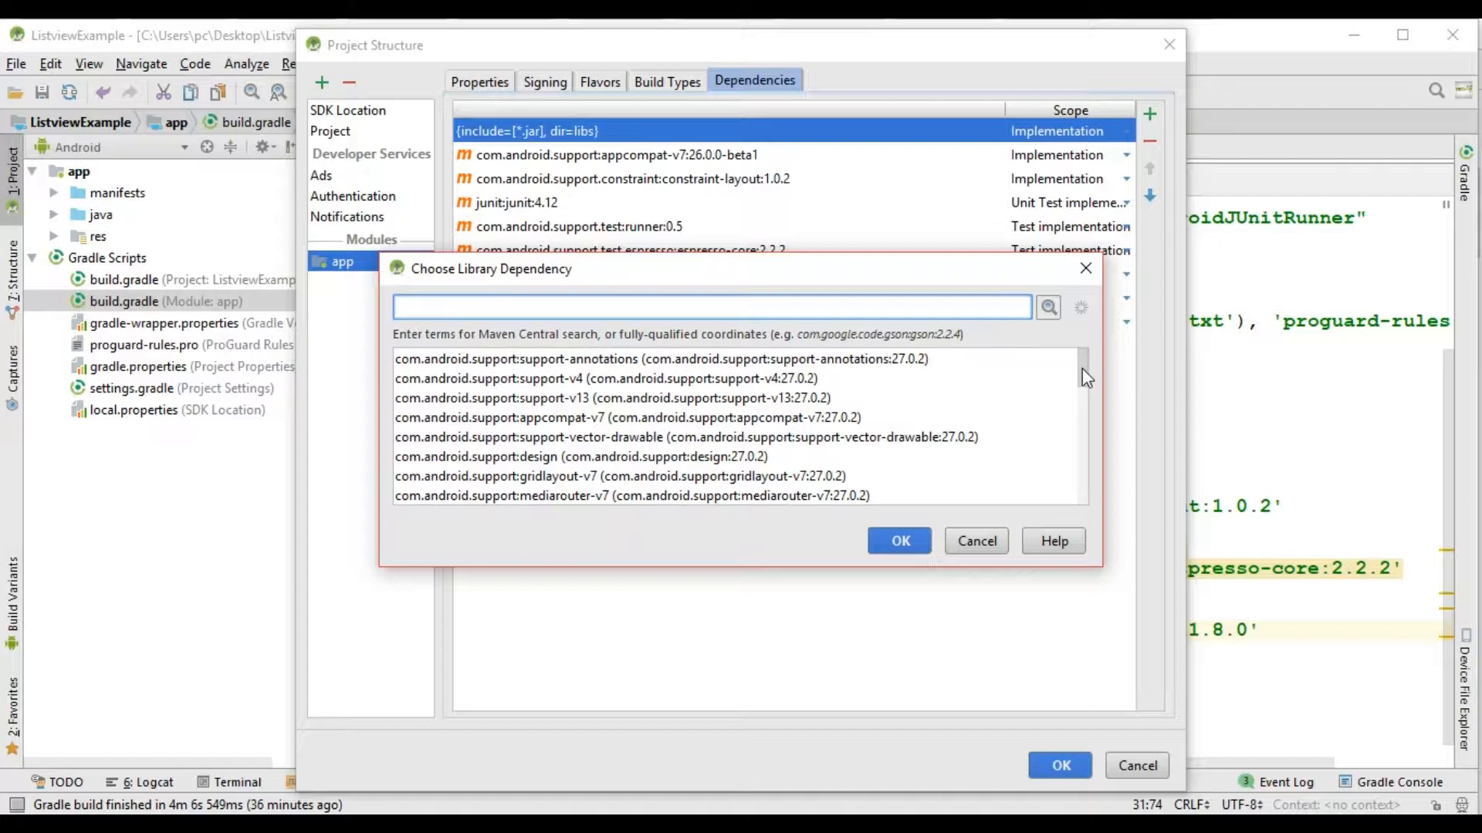
pyautogui.scroll(-3)
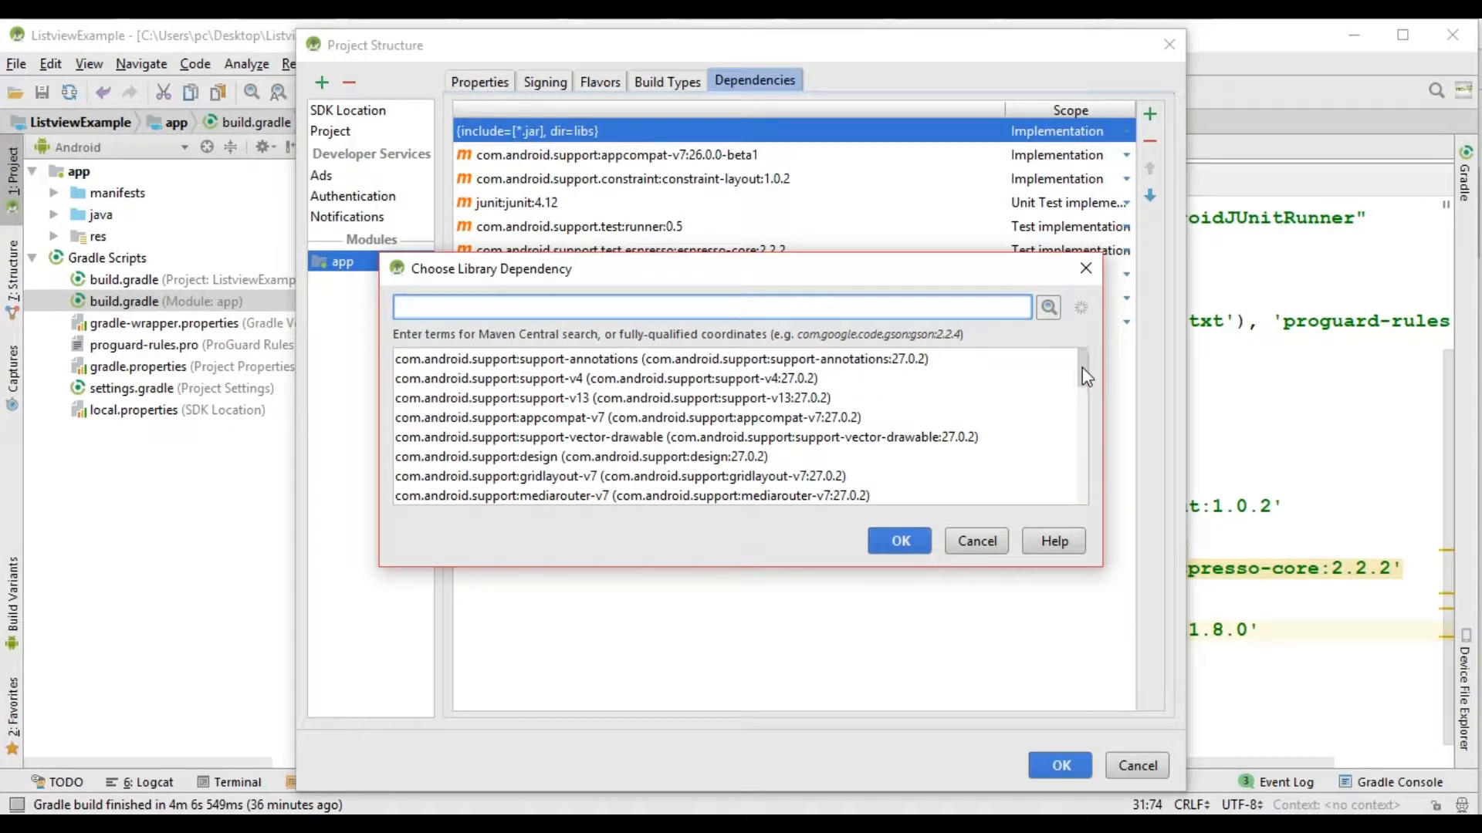
pyautogui.scroll(-3)
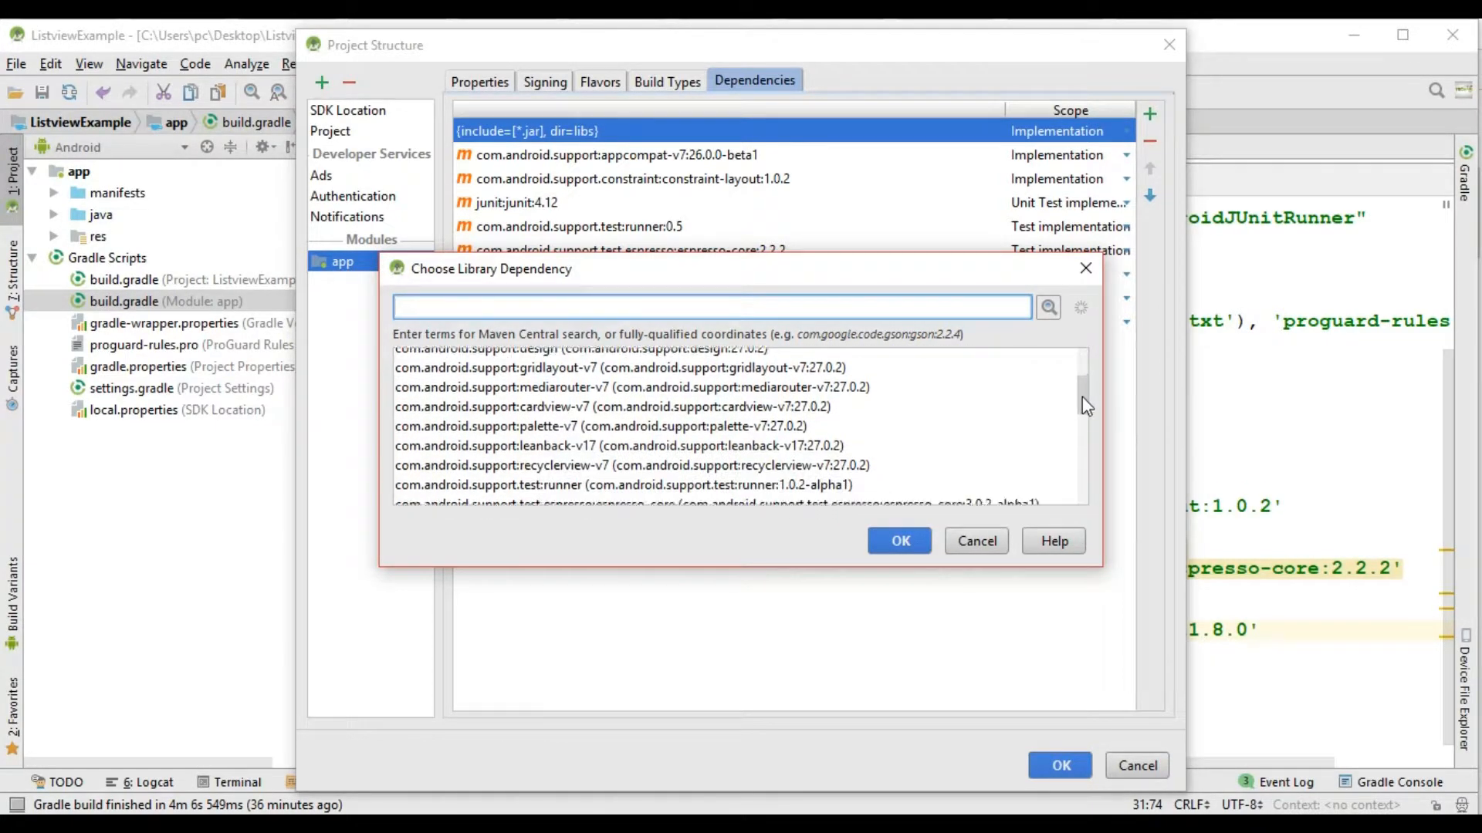
pyautogui.scroll(-3)
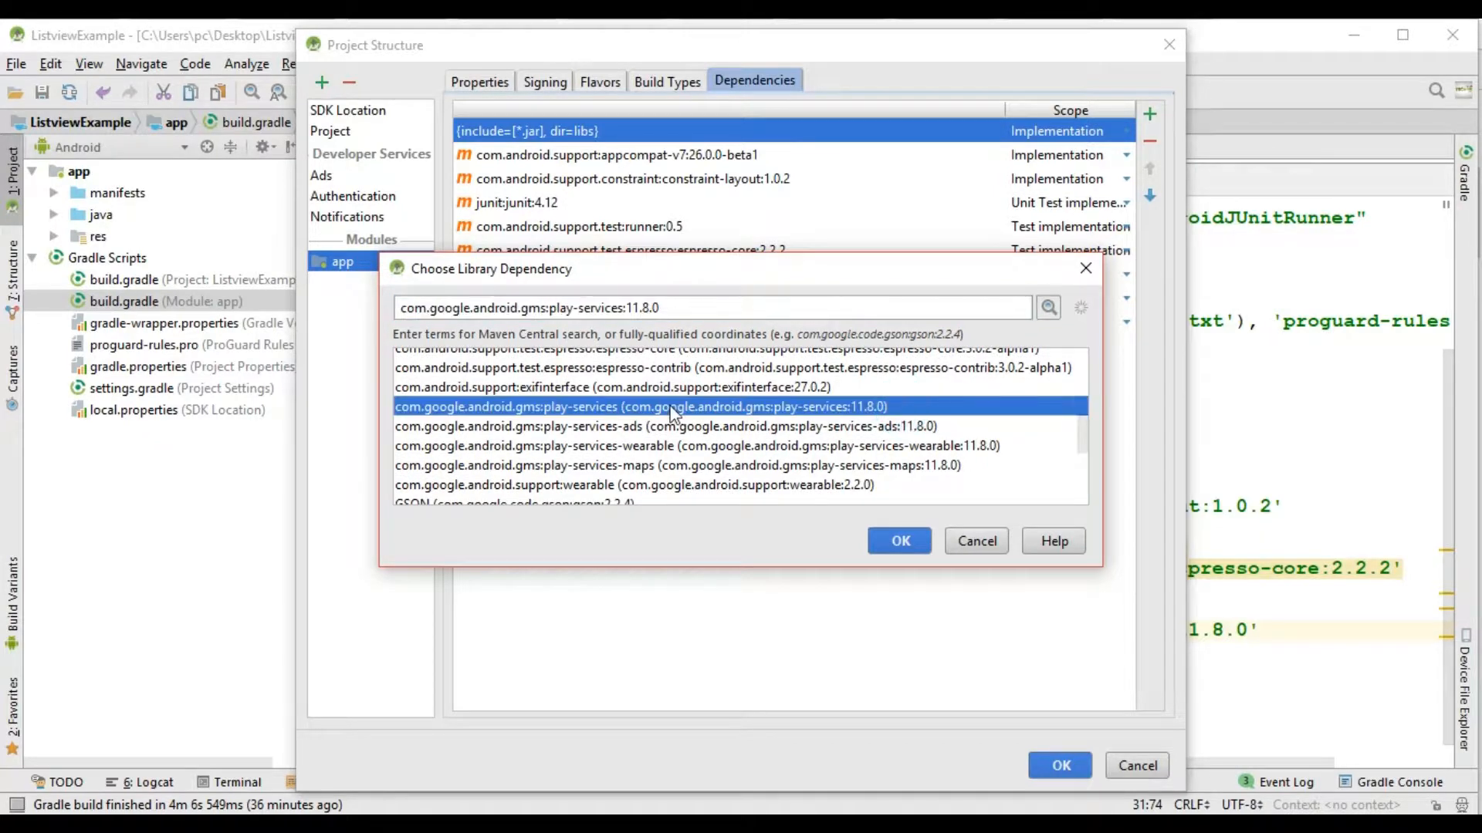
pyautogui.moveTo(846, 427)
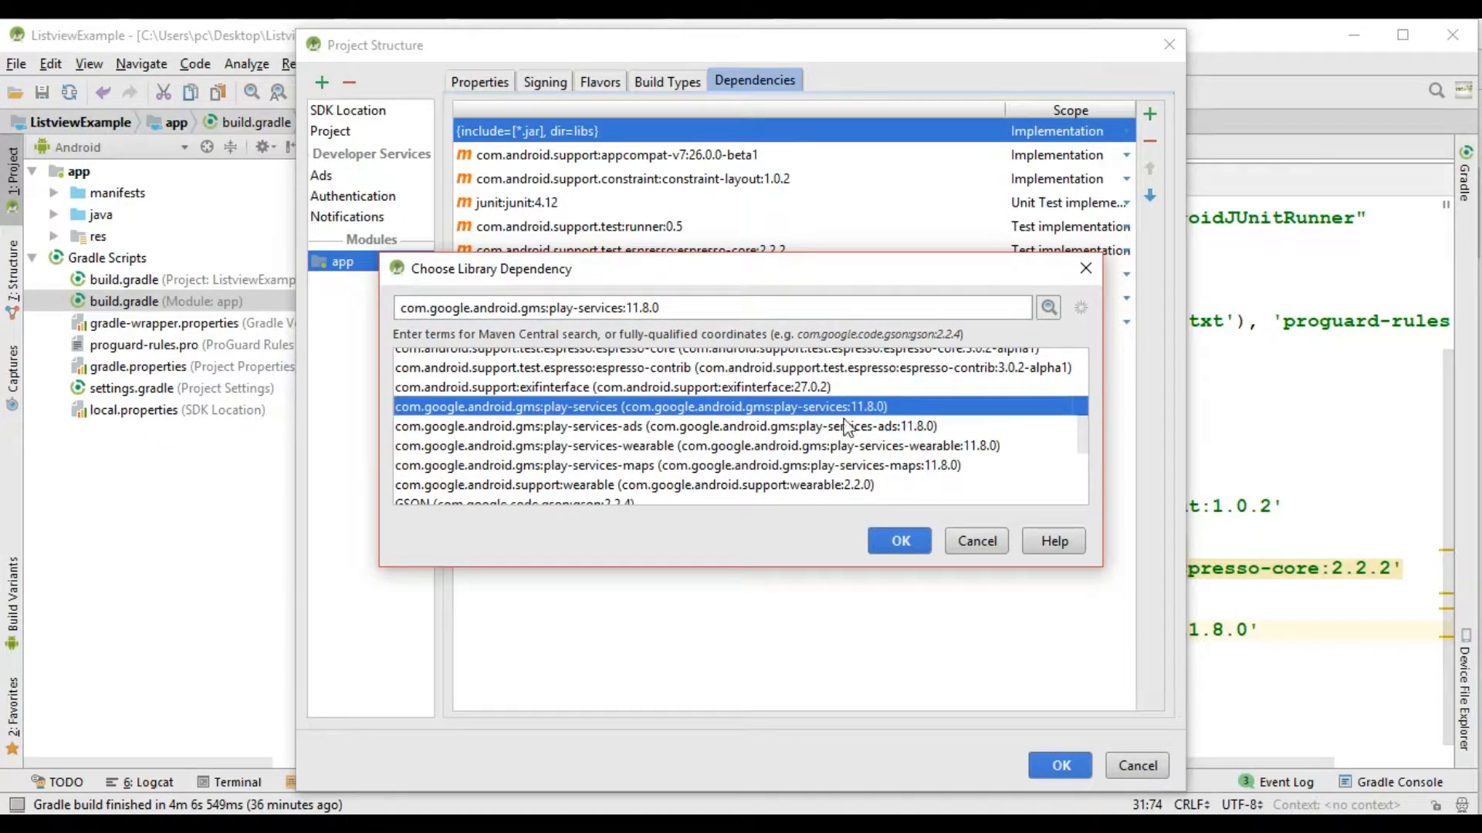
pyautogui.click(899, 541)
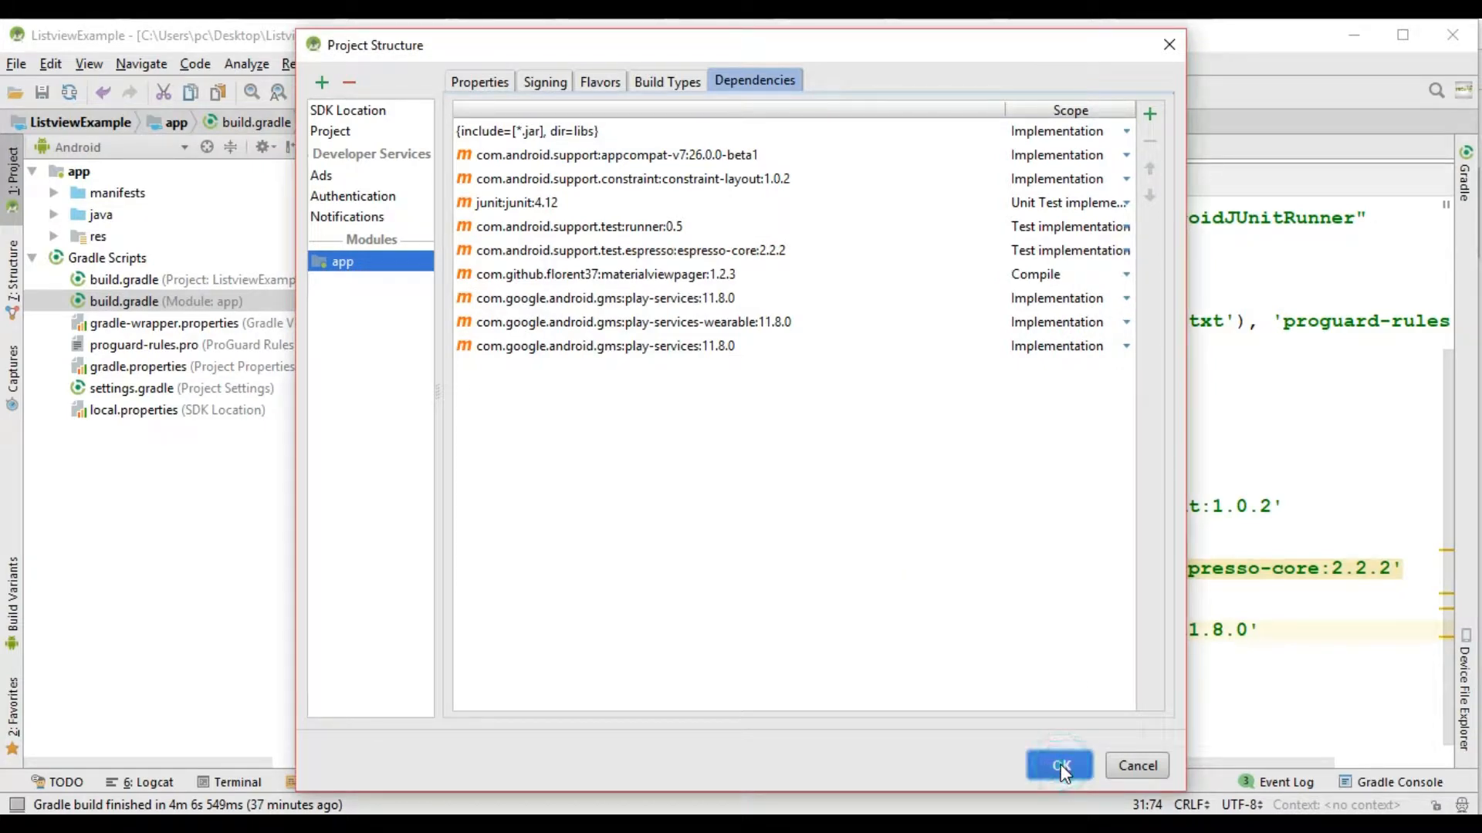
# Apply the Project Structure changes so build.gradle gains the play-services line and syncs
pyautogui.click(1062, 766)
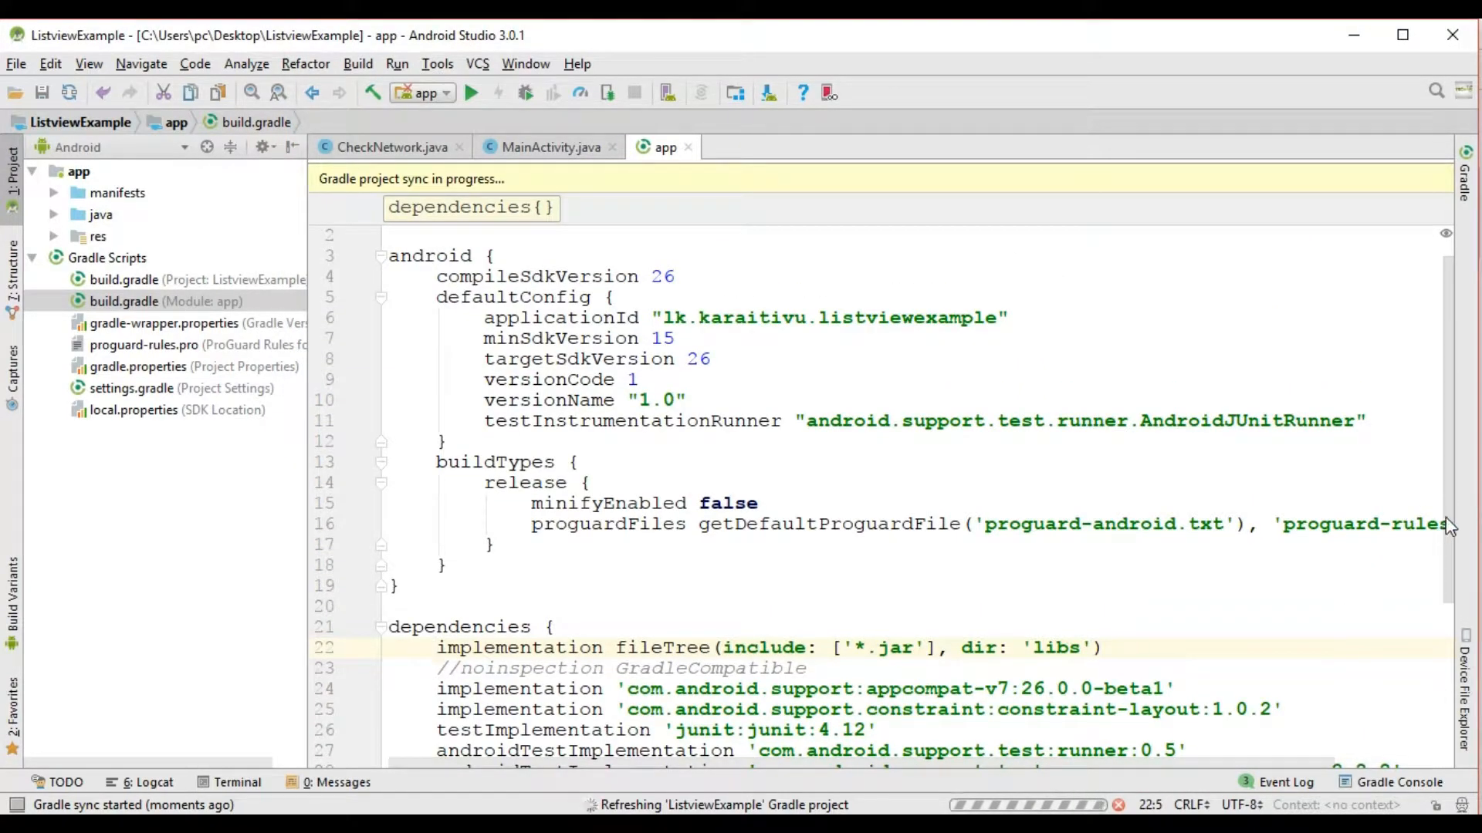
pyautogui.scroll(-3)
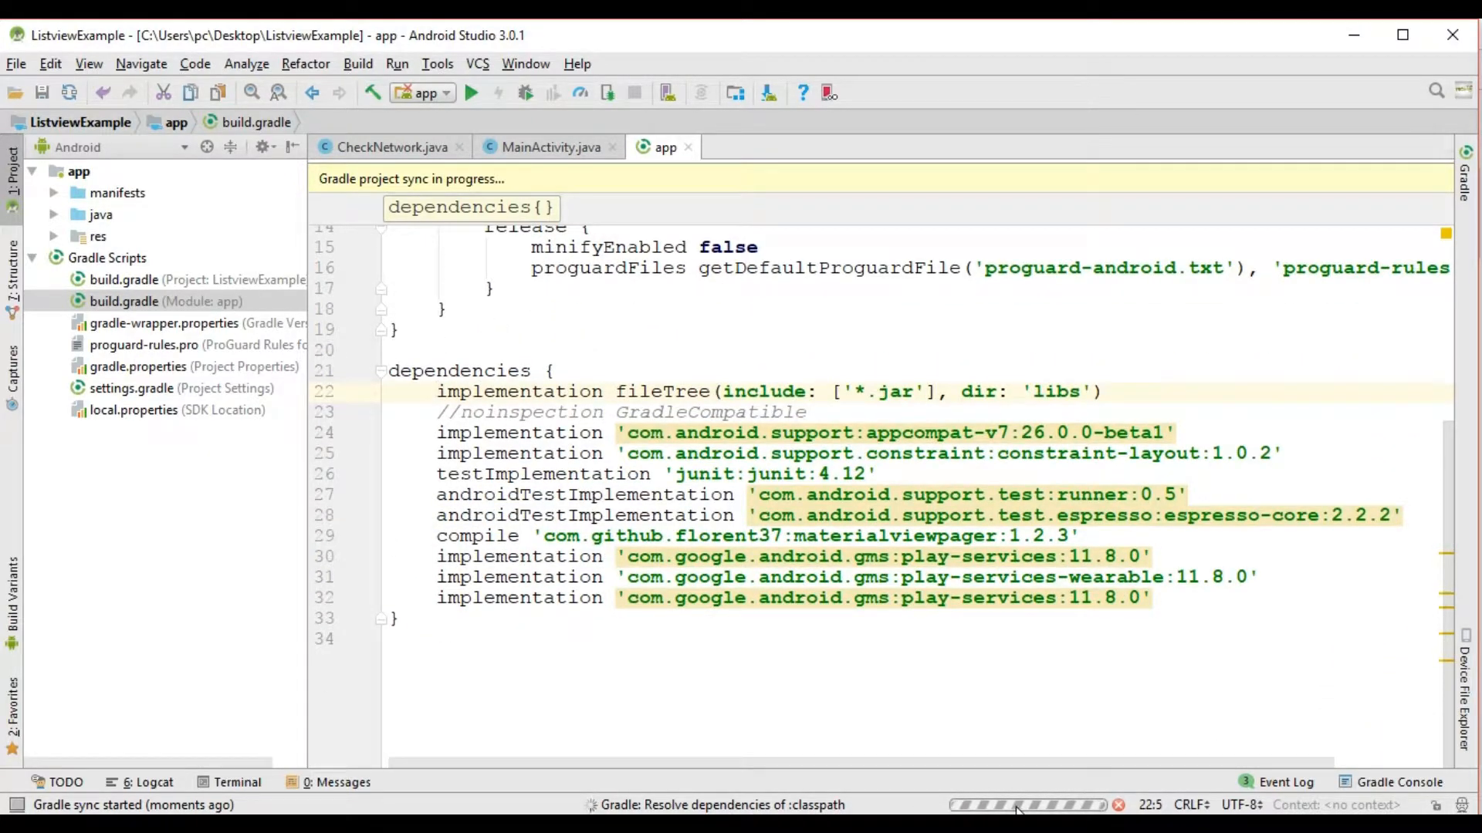
pyautogui.moveTo(1150, 598)
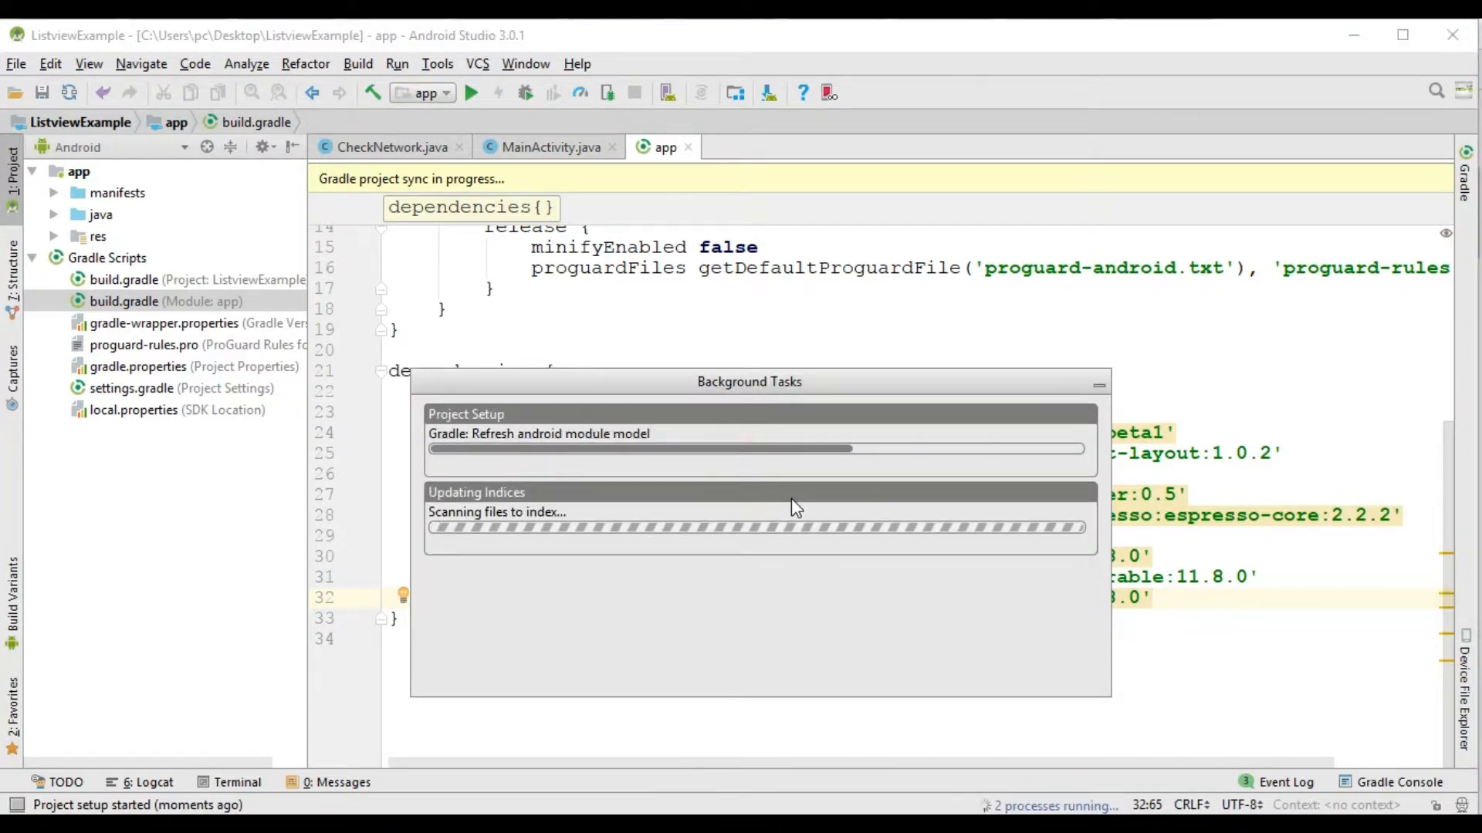
pyautogui.moveTo(631, 554)
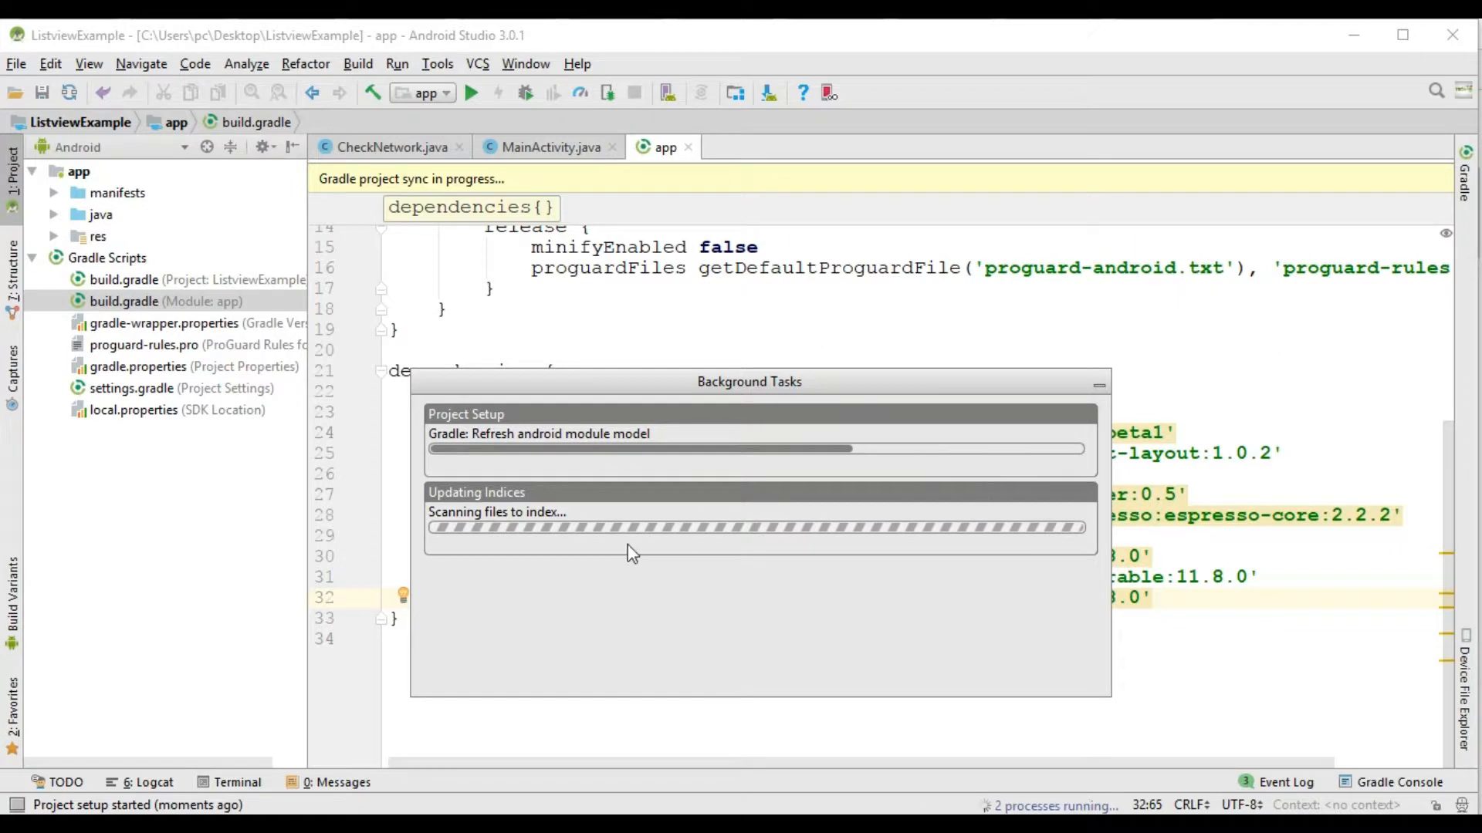